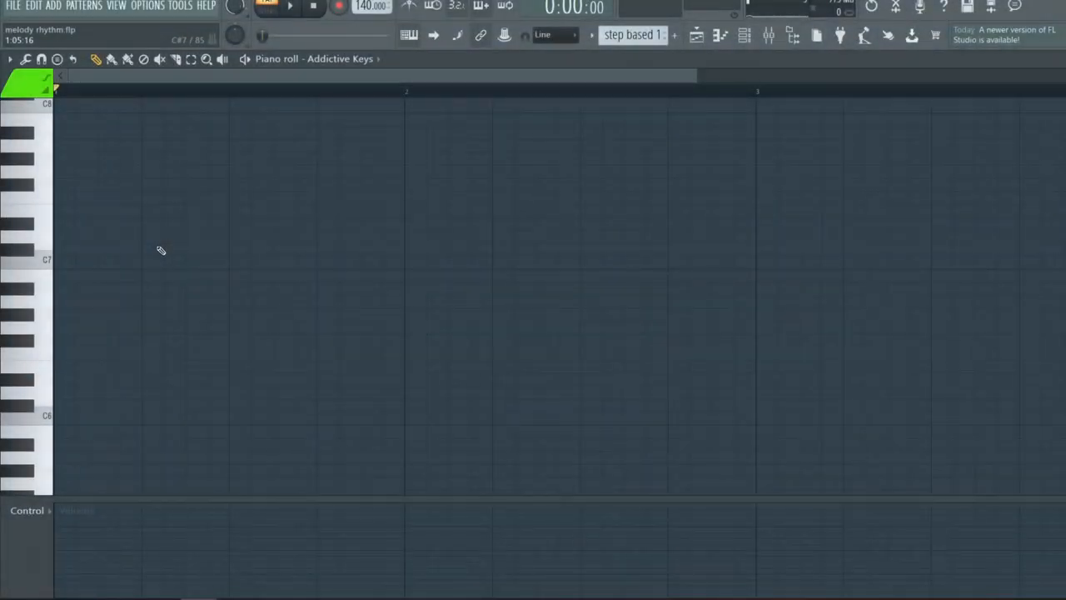
mouse_move(243, 179)
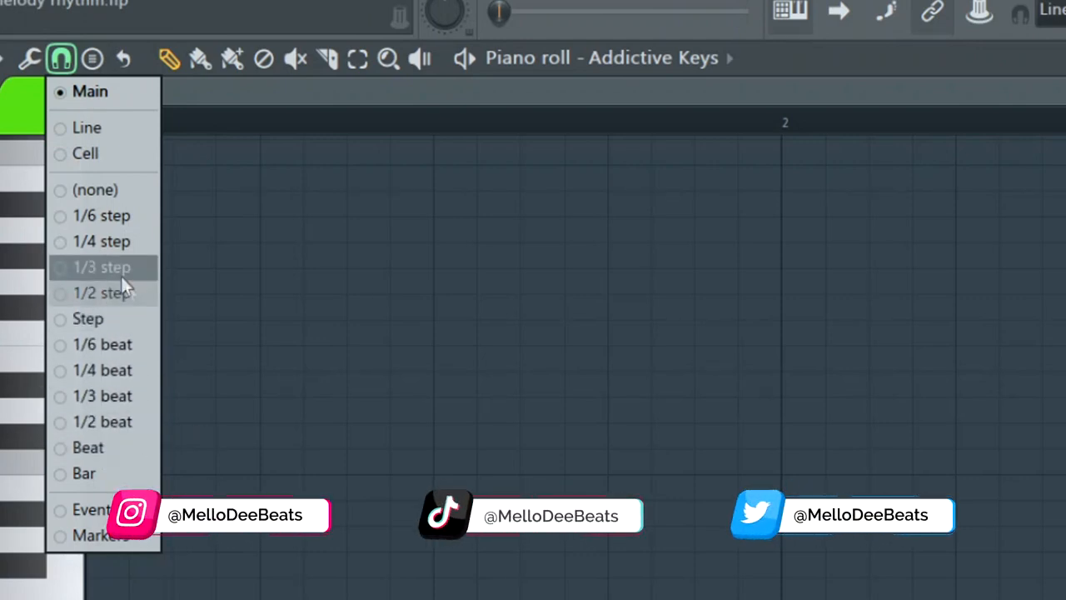
mouse_move(103, 421)
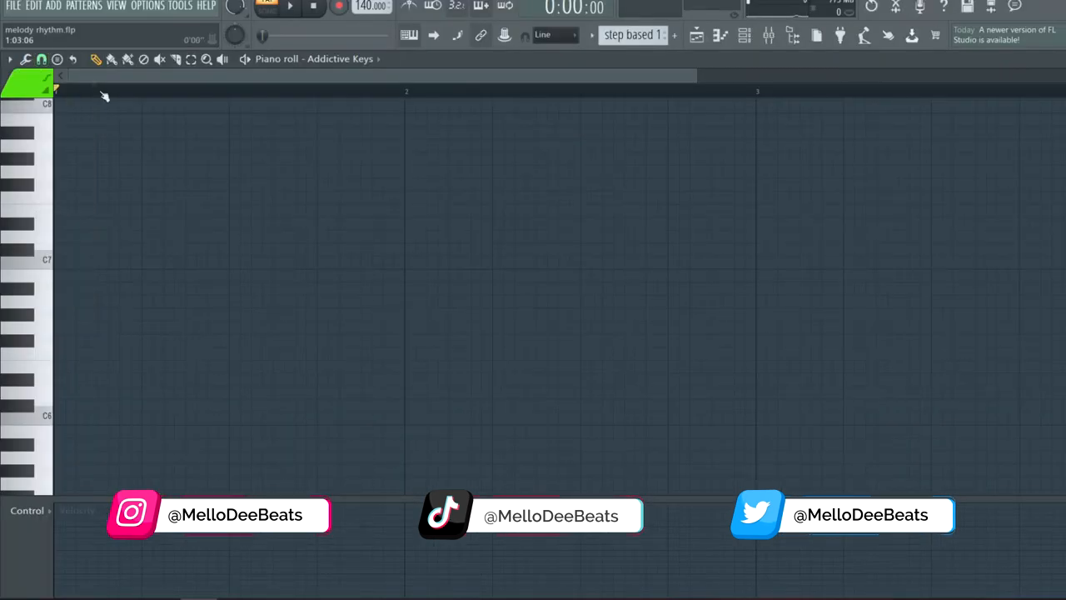
Set the piano roll snap resolution to 1/4 beat
left_click(42, 58)
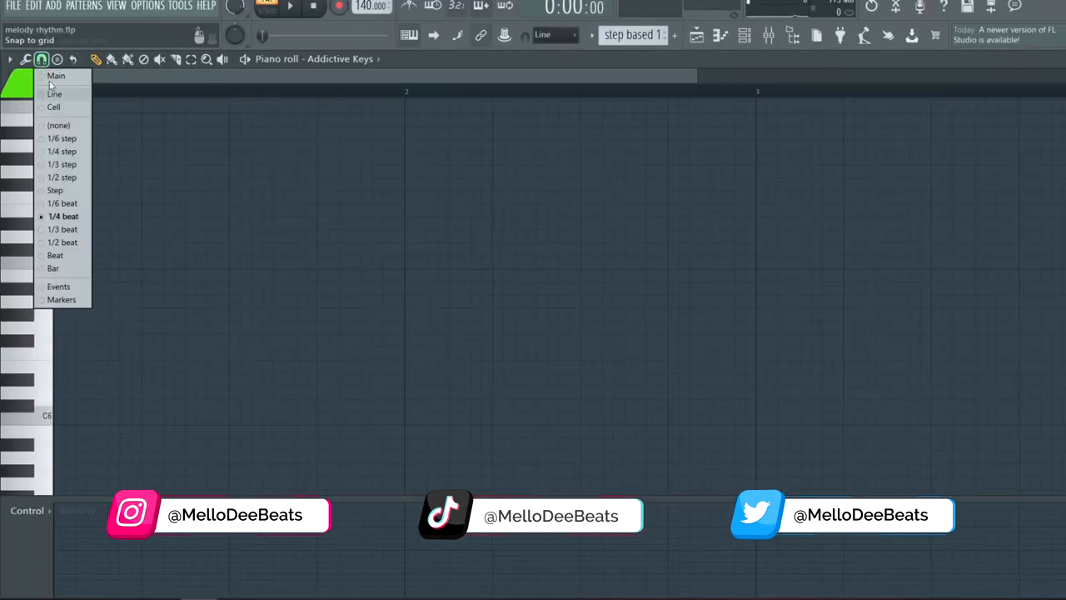
left_click(41, 58)
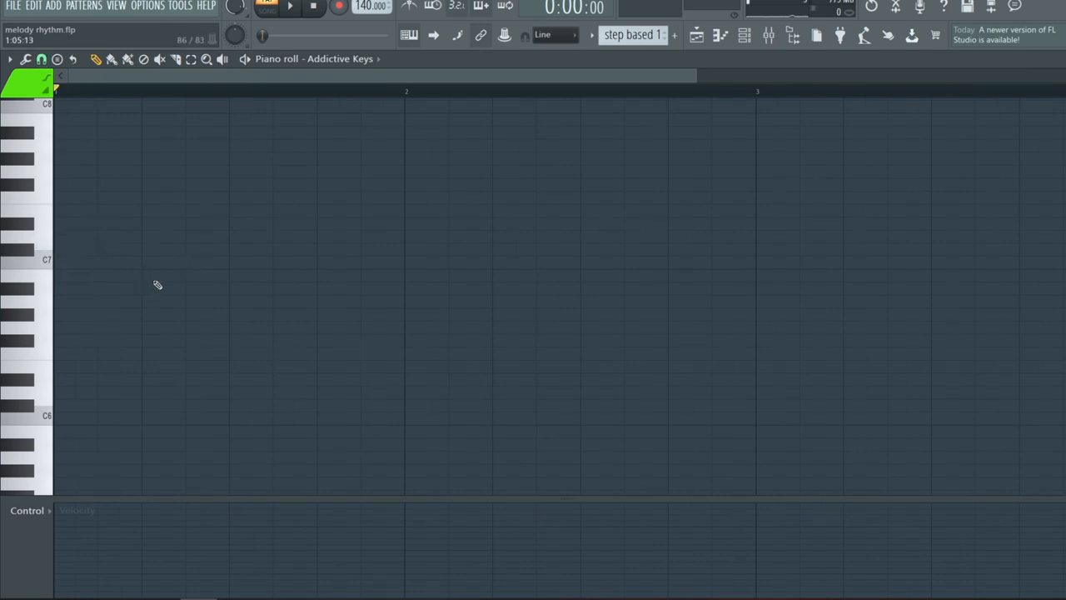
mouse_move(163, 283)
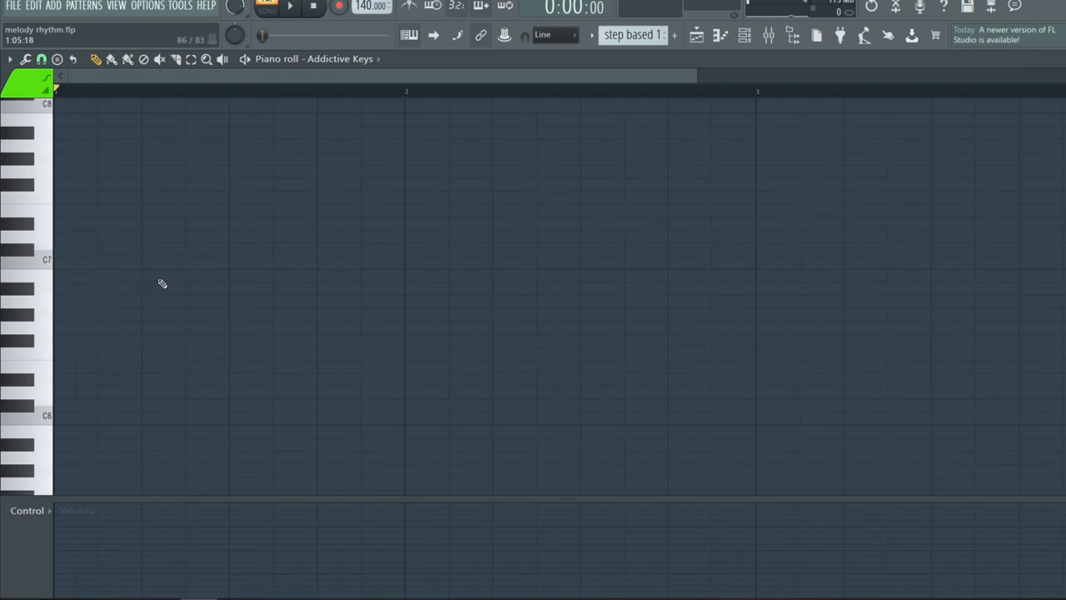
mouse_move(139, 274)
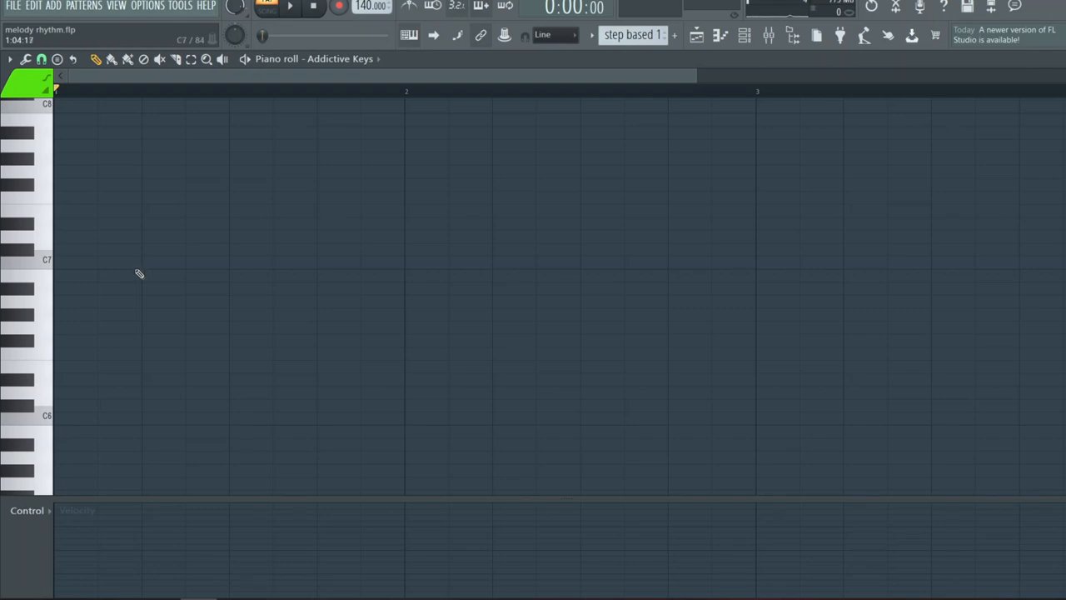
Draw the eight-note melody C7, F6, A6, E6, D7, D#7, E7, A#6 across bar one
left_click(40, 58)
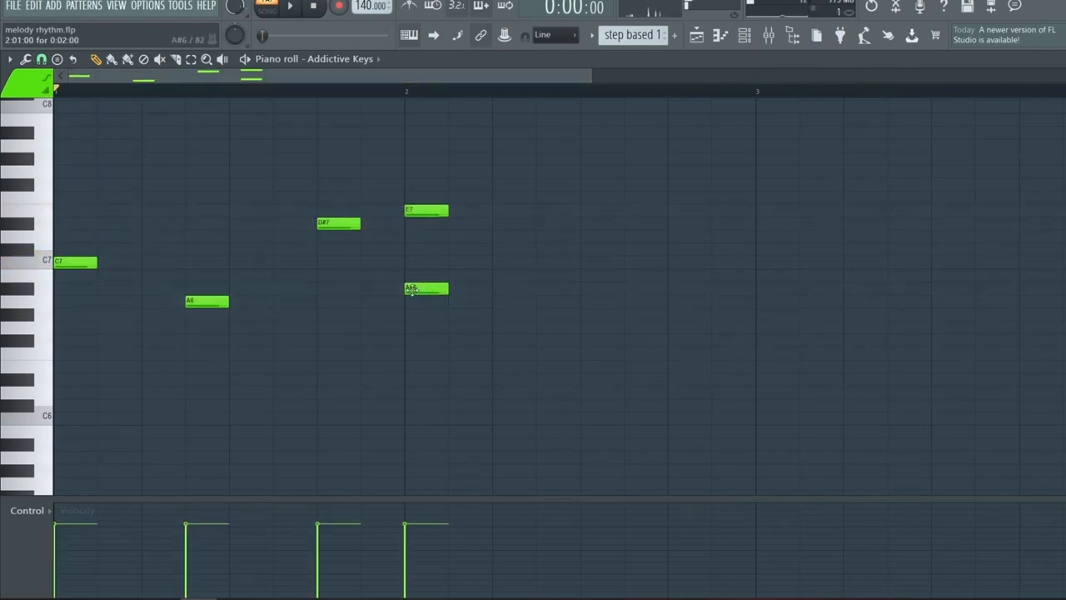
left_click(42, 58)
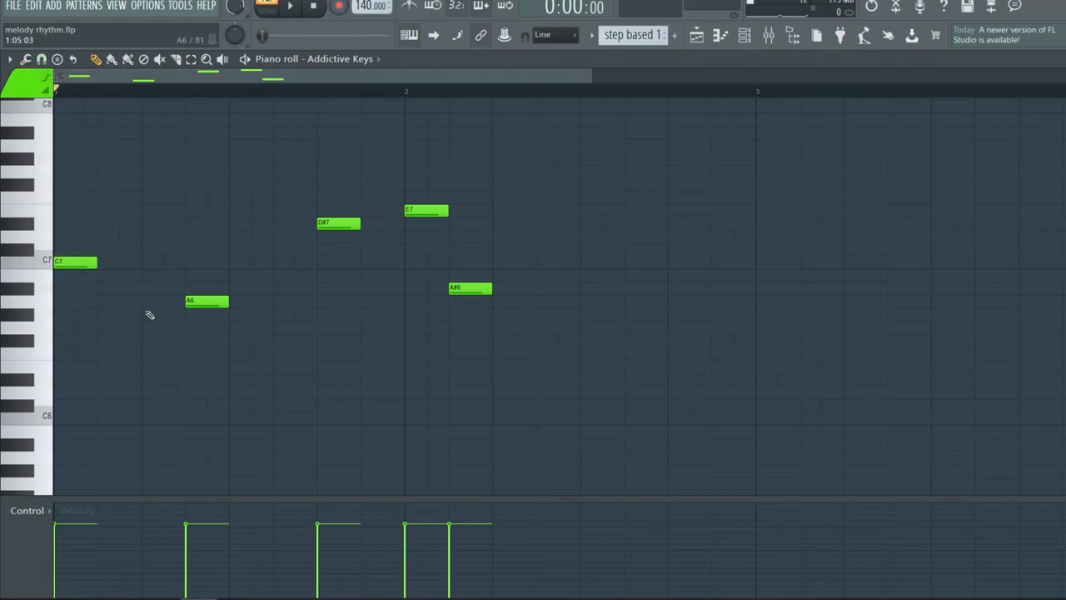
left_click(173, 340)
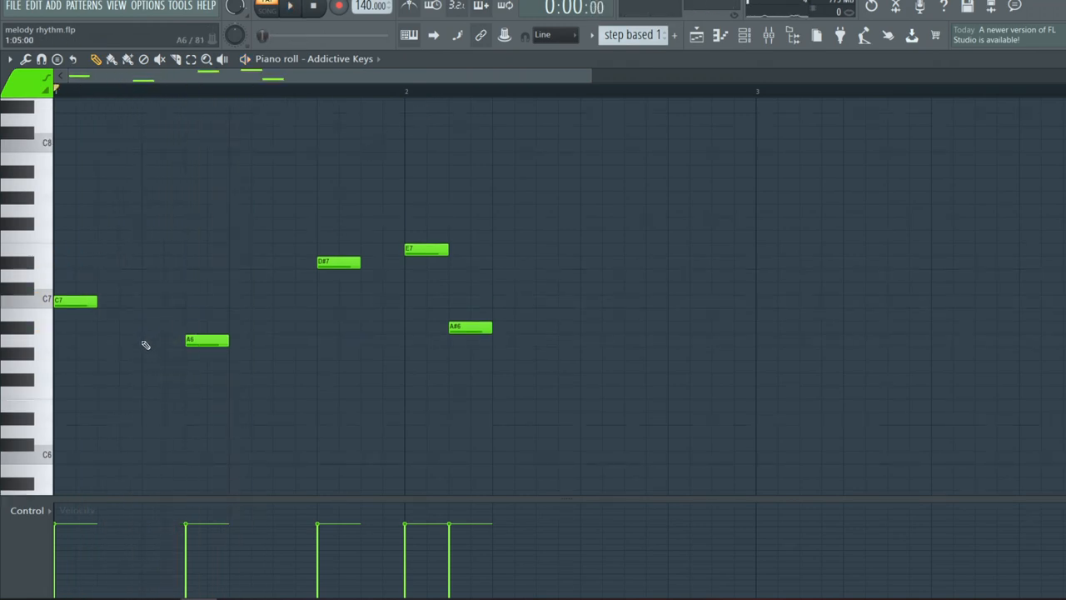
left_click(282, 275)
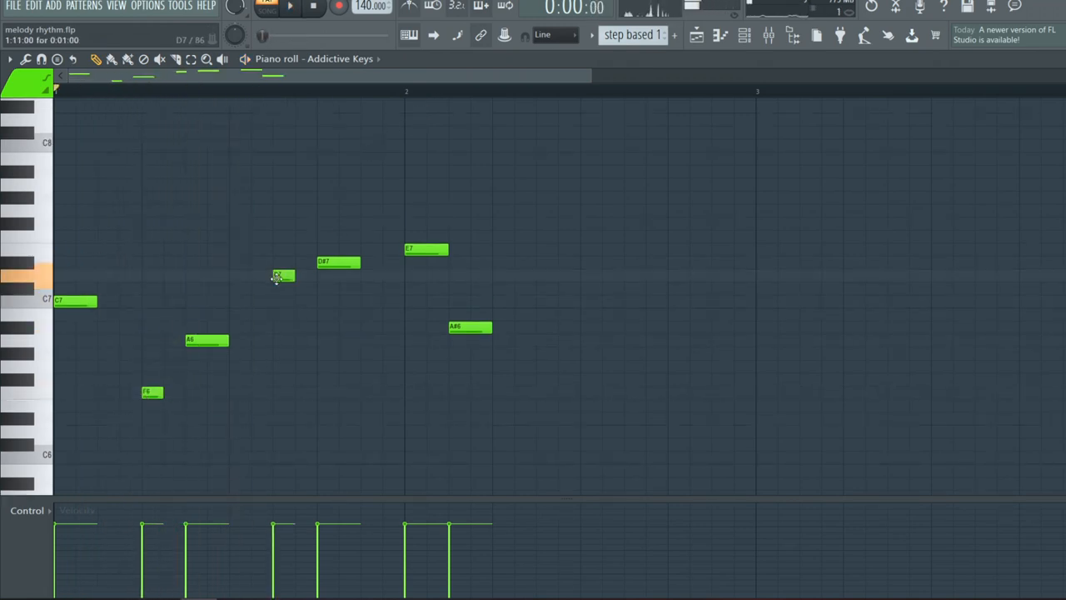
left_click(239, 404)
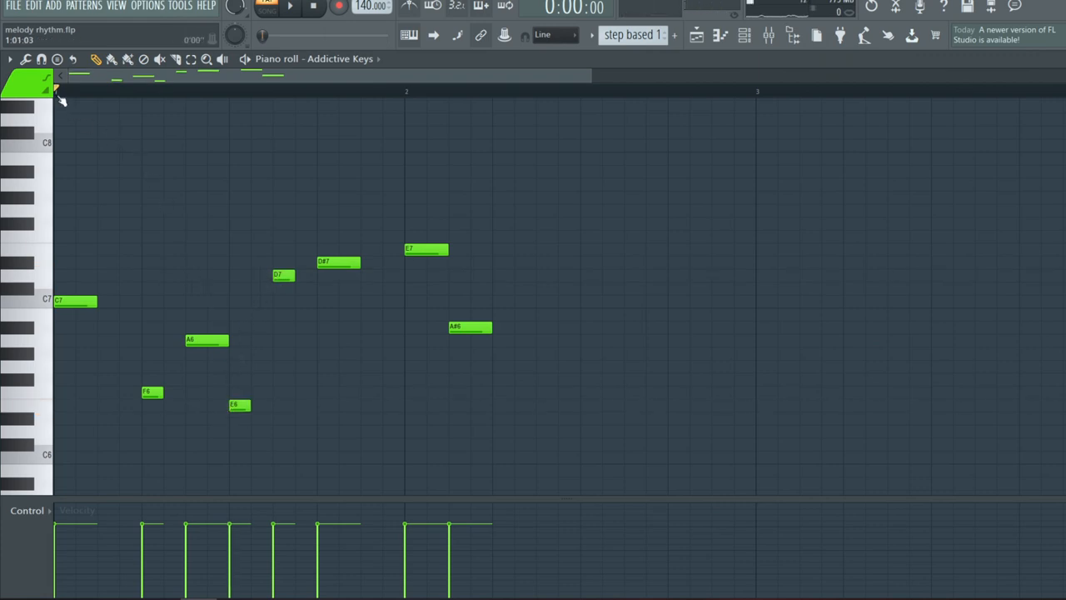
left_click(40, 59)
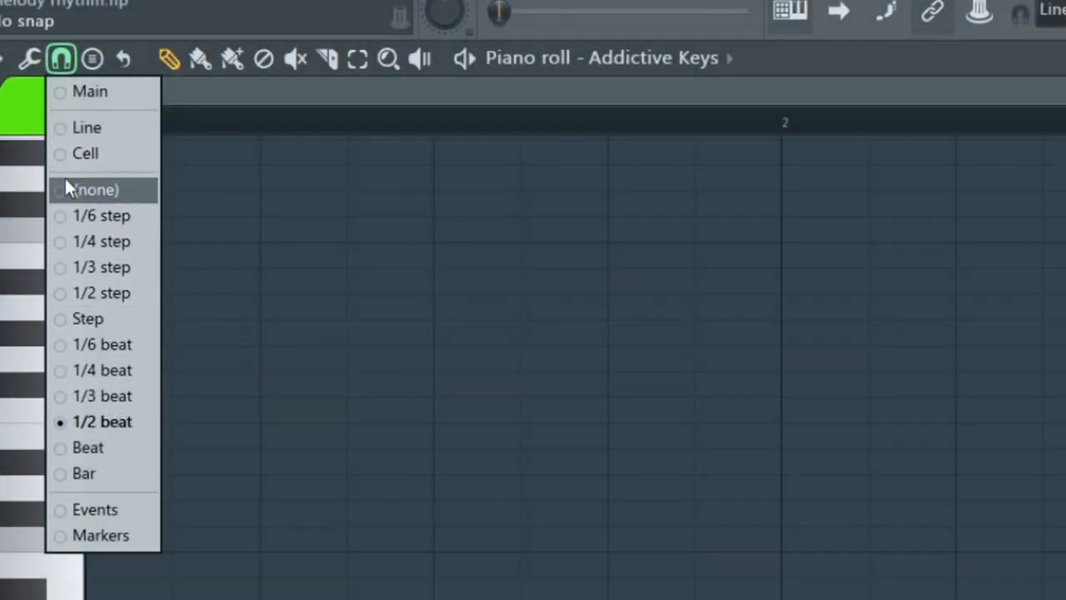
mouse_move(116, 241)
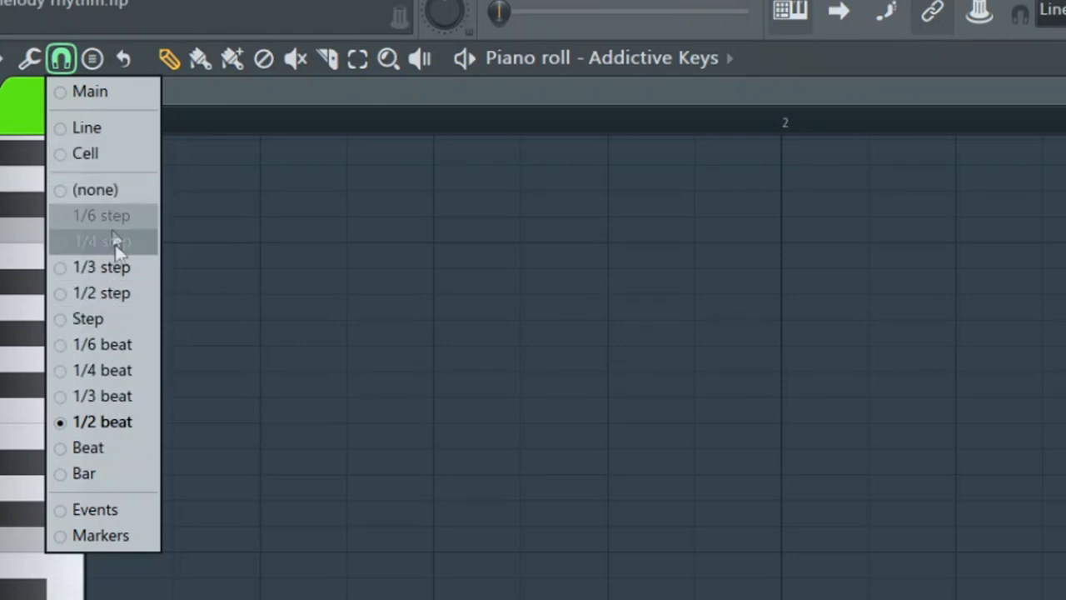
mouse_move(103, 344)
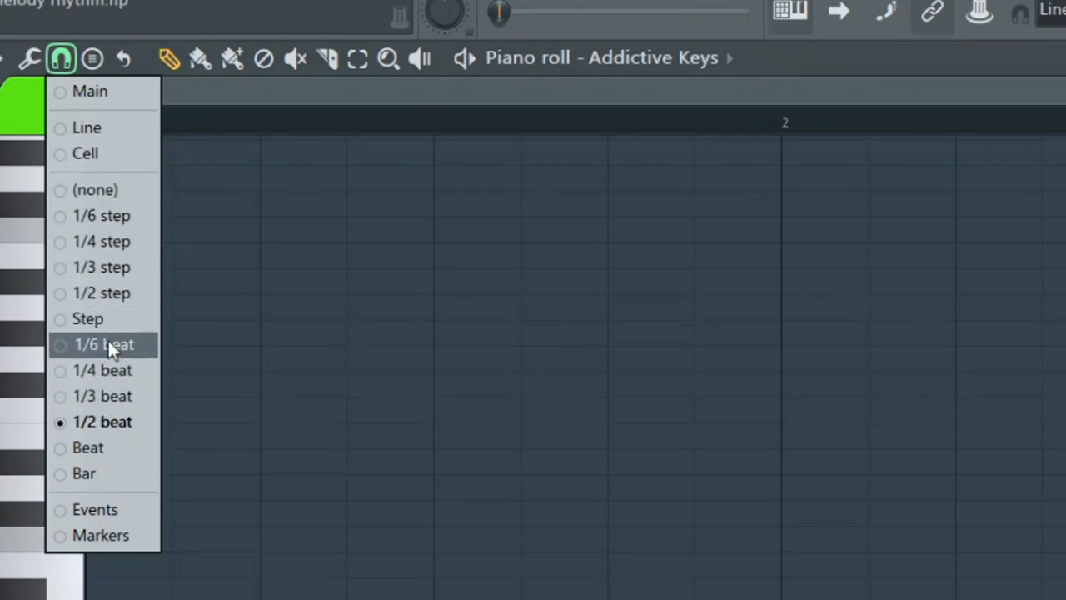
mouse_move(102, 215)
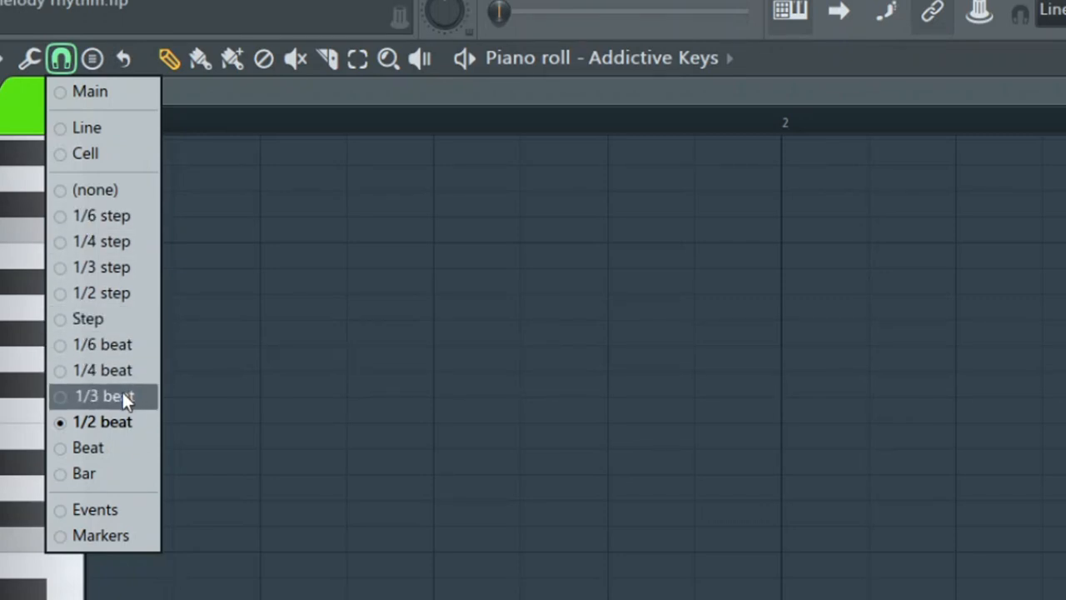
Choose 1/3 beat as the piano roll snap value
left_click(104, 395)
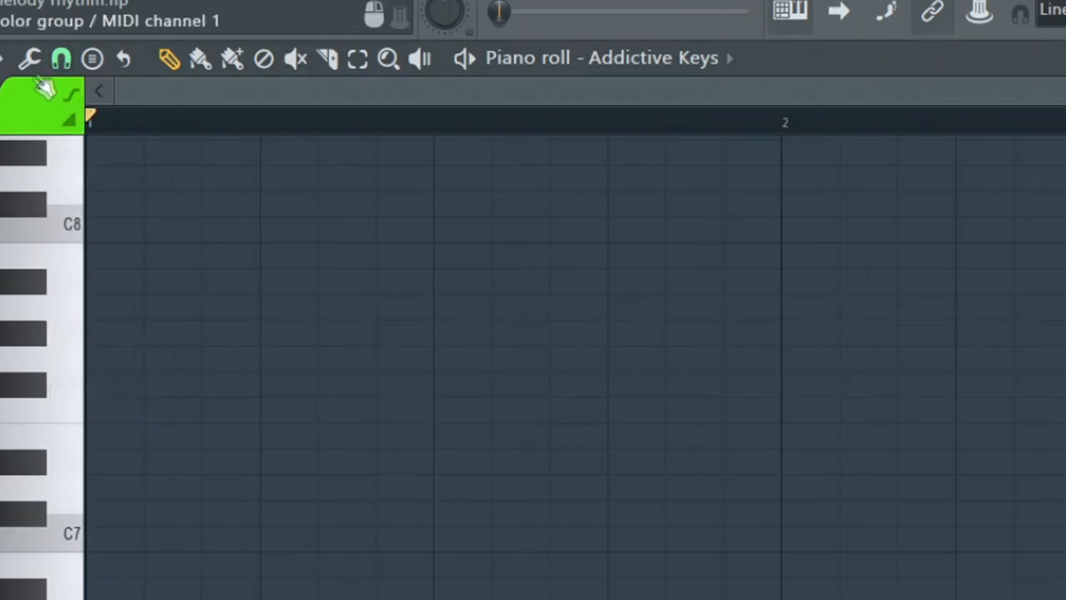
mouse_move(275, 390)
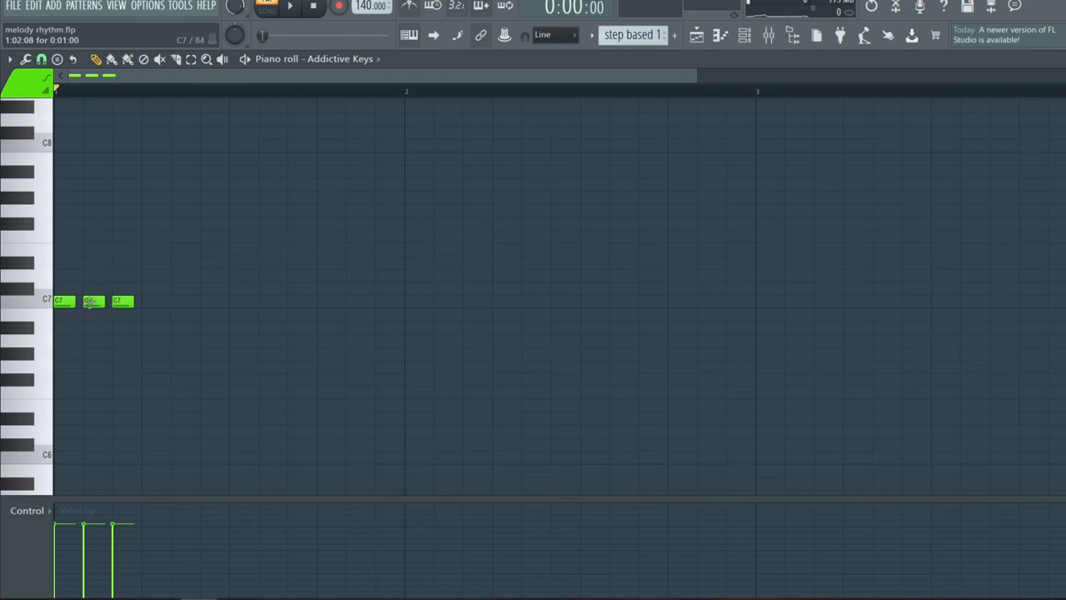
Place C7, D#7 and two G7 notes on the triplet grid, skipping a slot between each
left_click(40, 58)
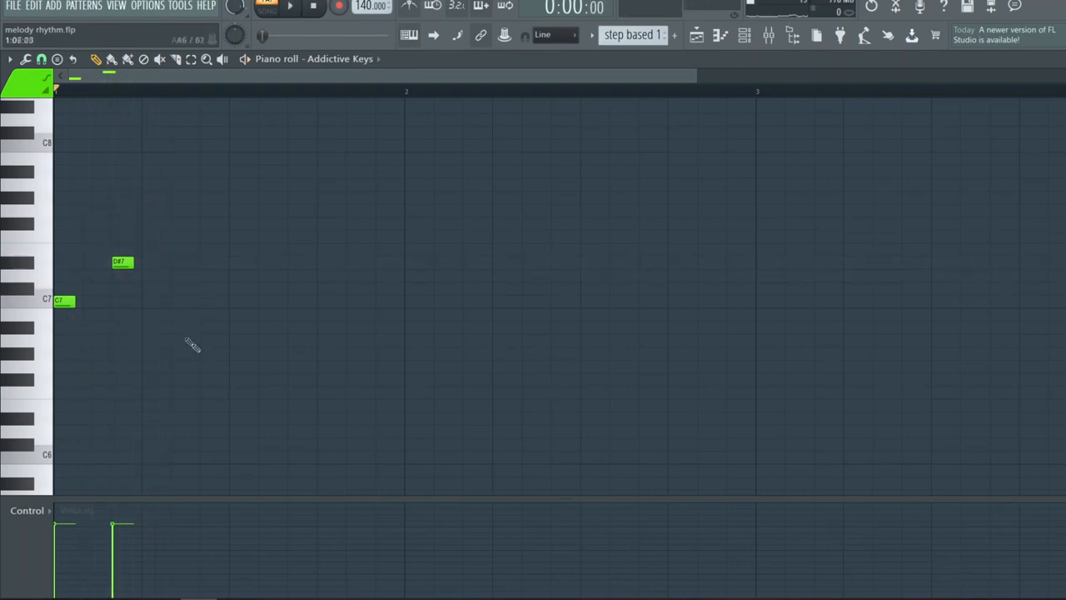
left_click(181, 209)
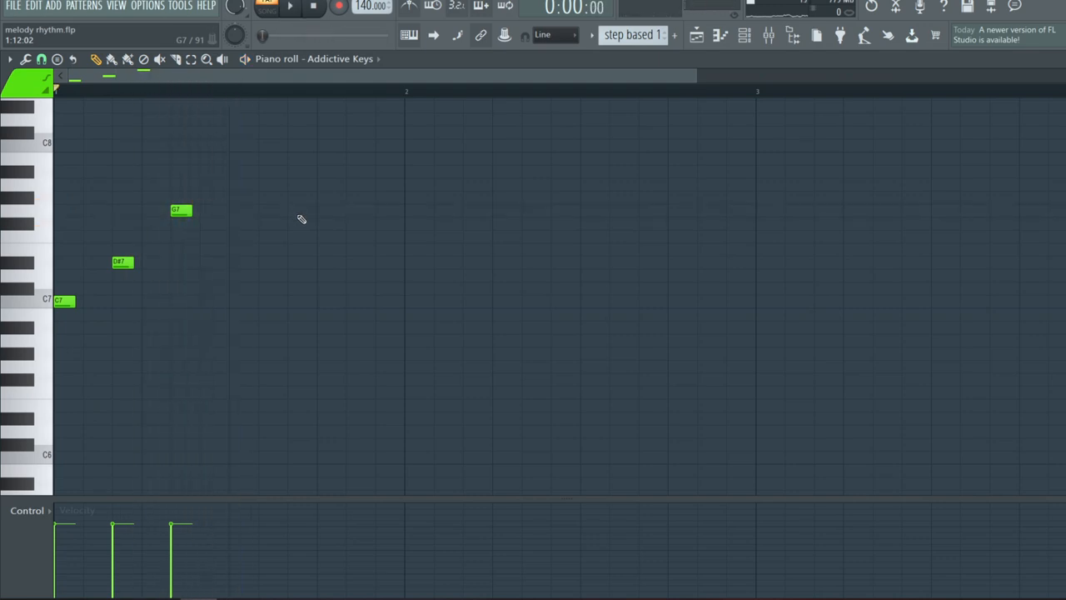
left_click(237, 209)
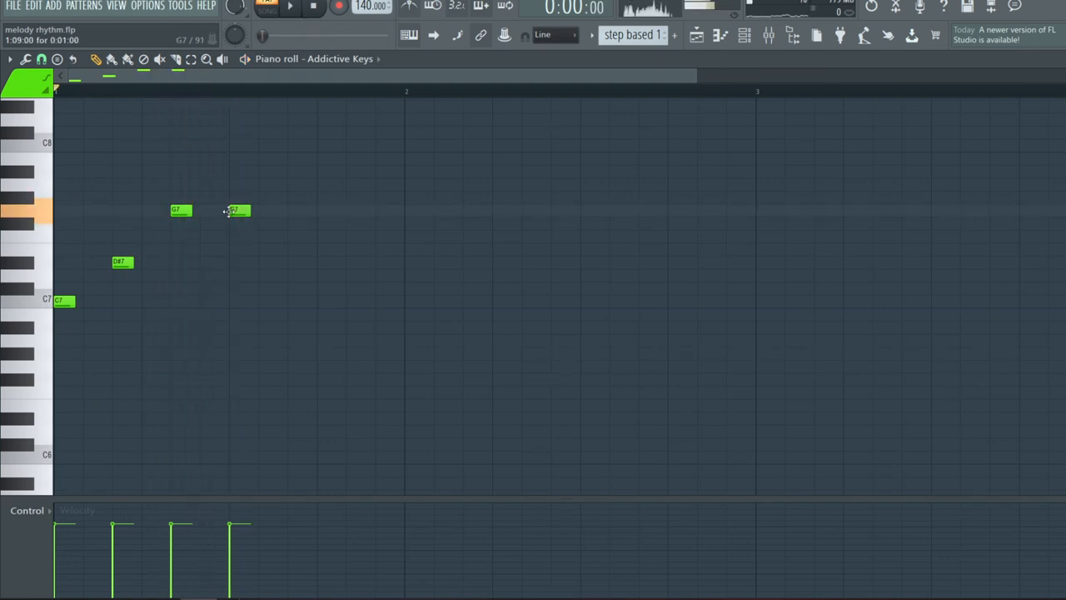
left_click(415, 276)
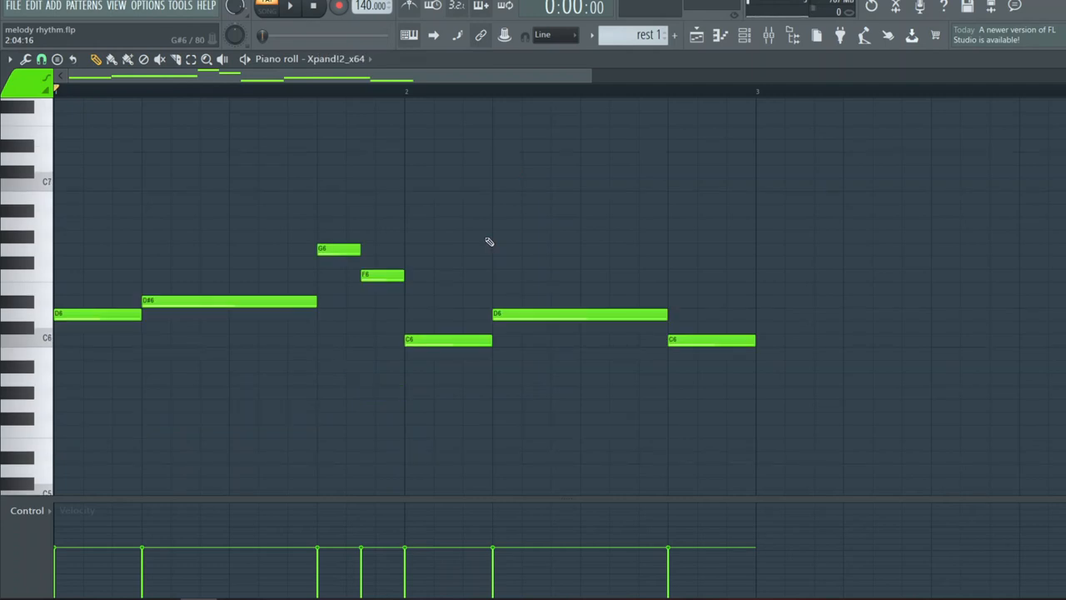
mouse_move(263, 351)
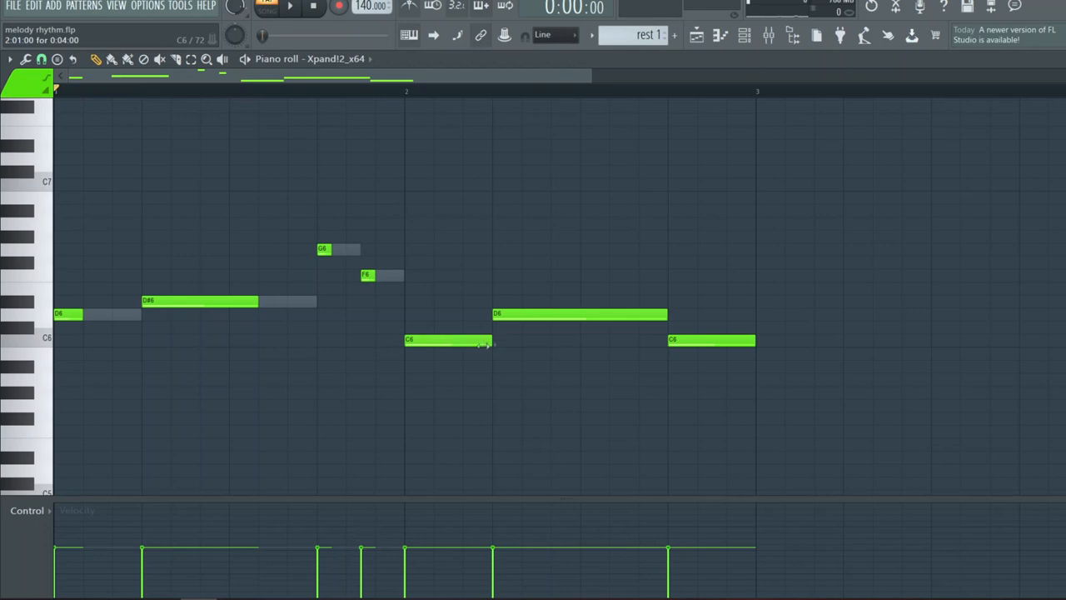
left_click(289, 7)
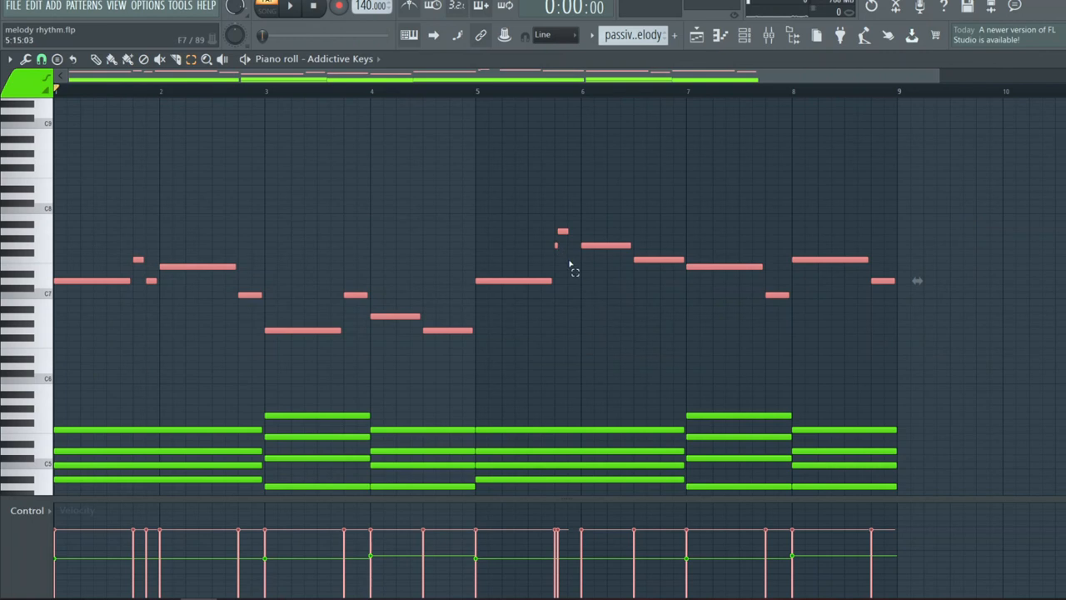
mouse_move(566, 241)
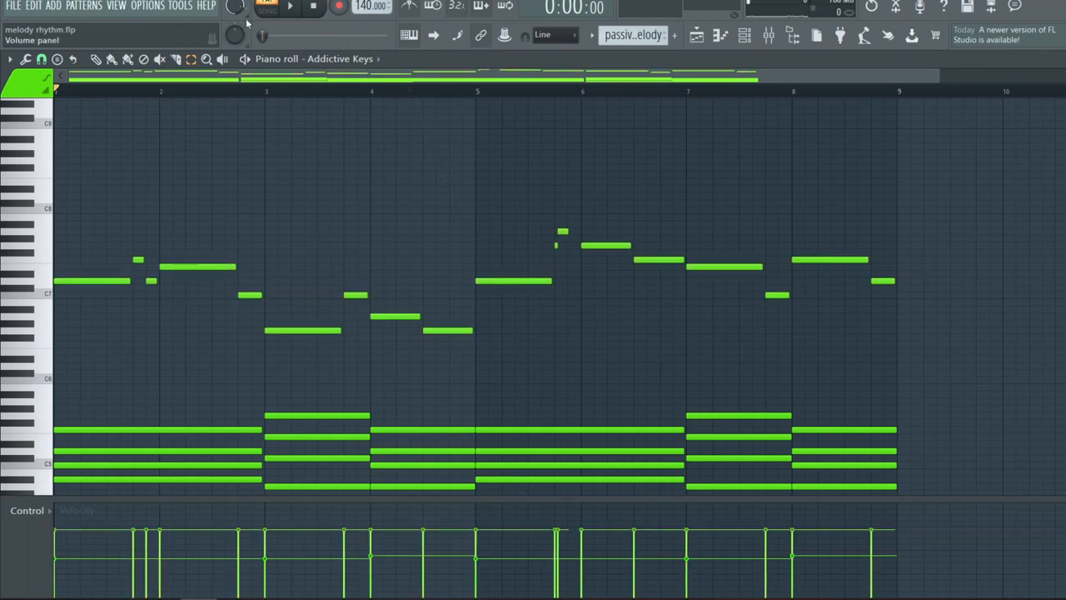
Start playback of the Addictive Keys melody over its eight bars of chords
left_click(289, 7)
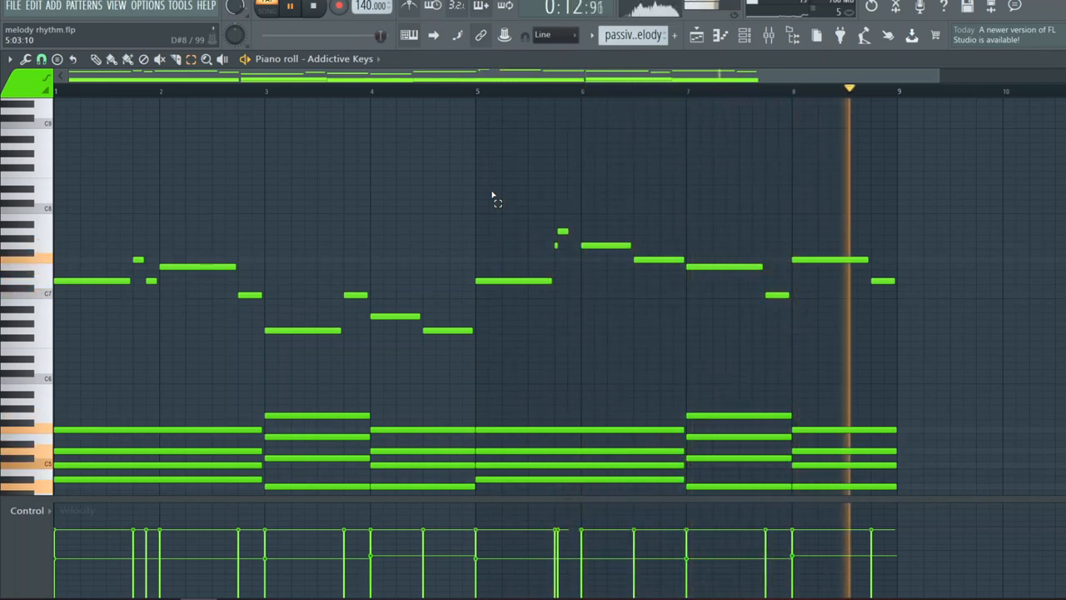
Stop playback, switch to the 'passive melody 2' pattern and zoom the piano roll vertically
left_click(313, 7)
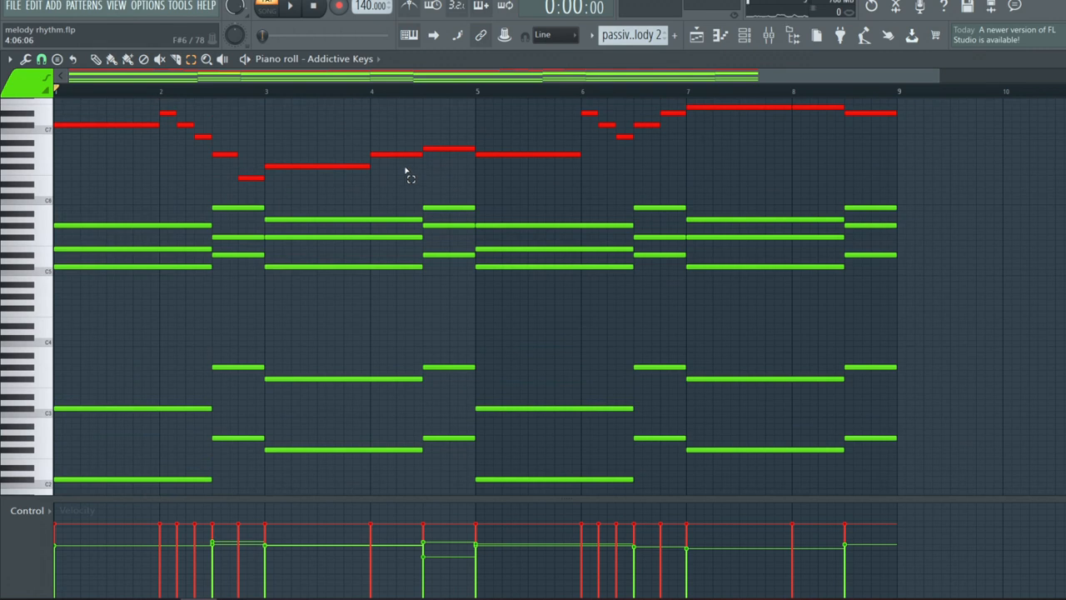
left_click(41, 59)
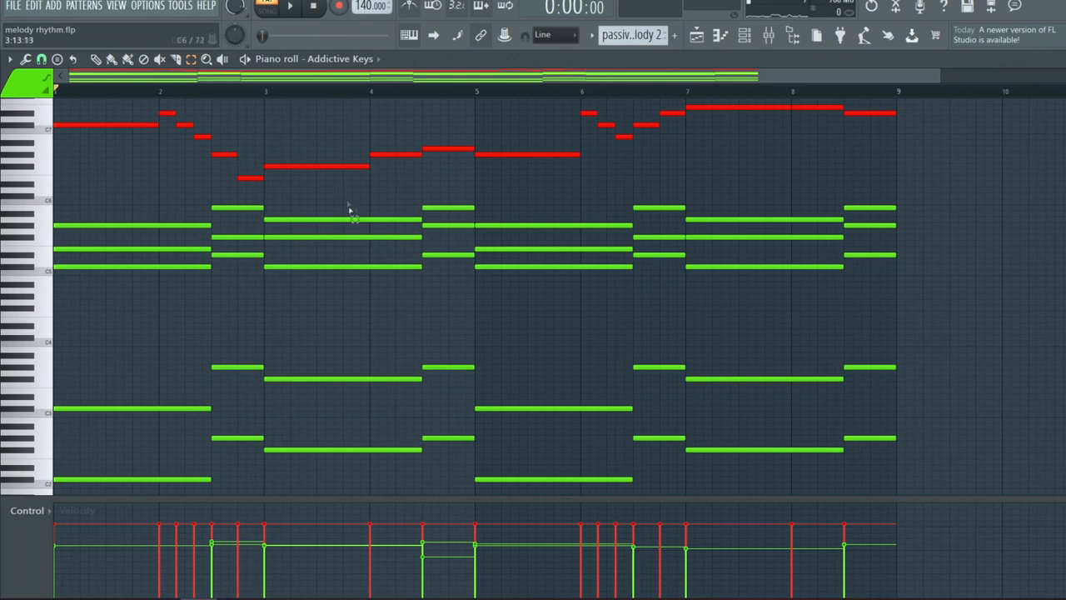
left_click(289, 7)
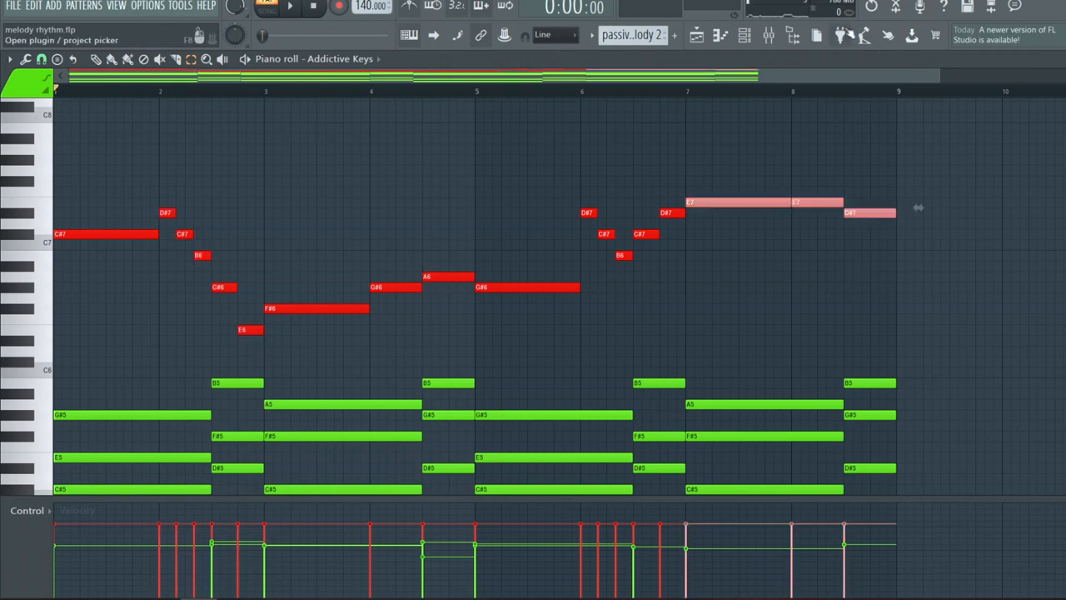
left_click_drag(166, 175, 254, 350)
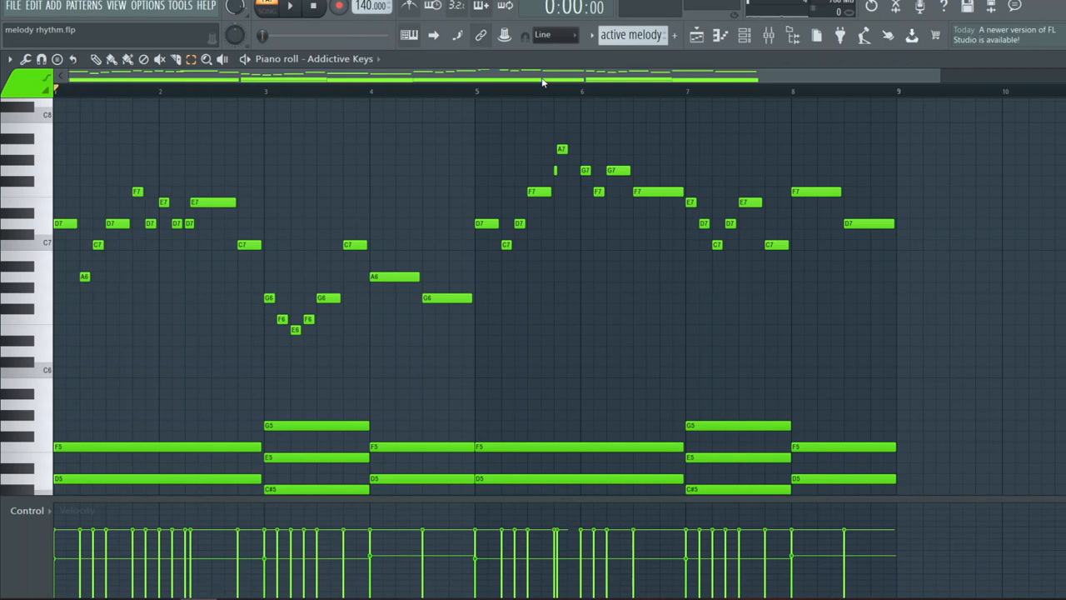
mouse_move(573, 158)
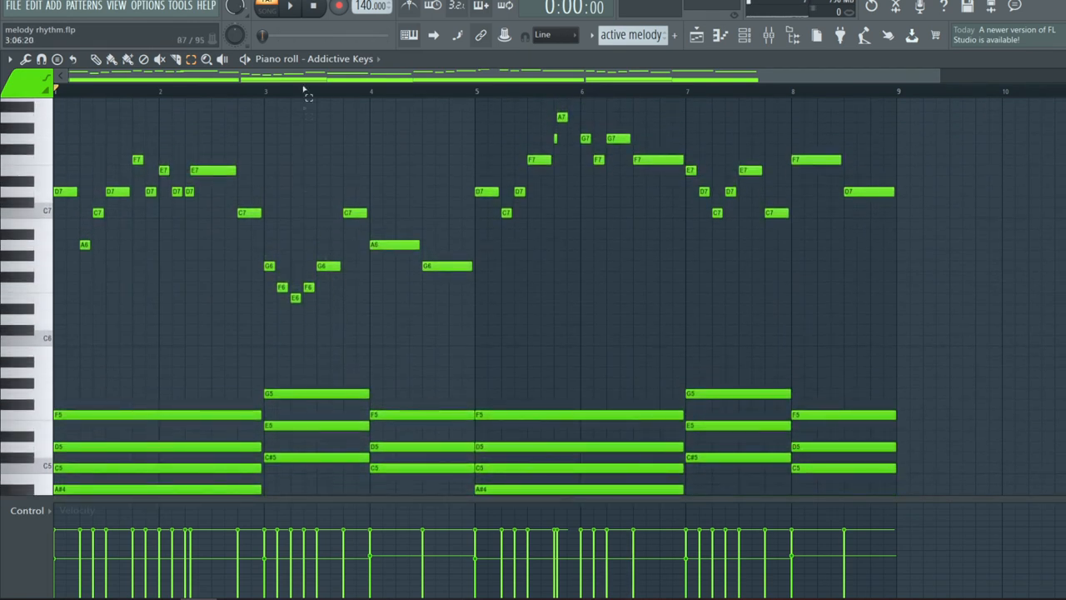
Play and stop the active melody, then box-select the notes of its opening bars
left_click(289, 7)
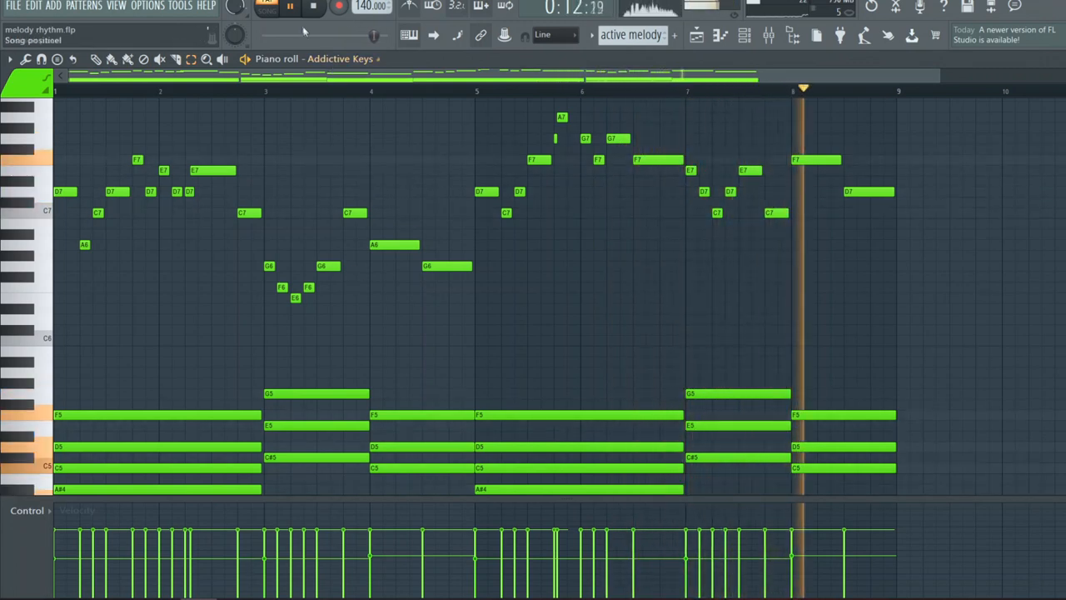
left_click(315, 7)
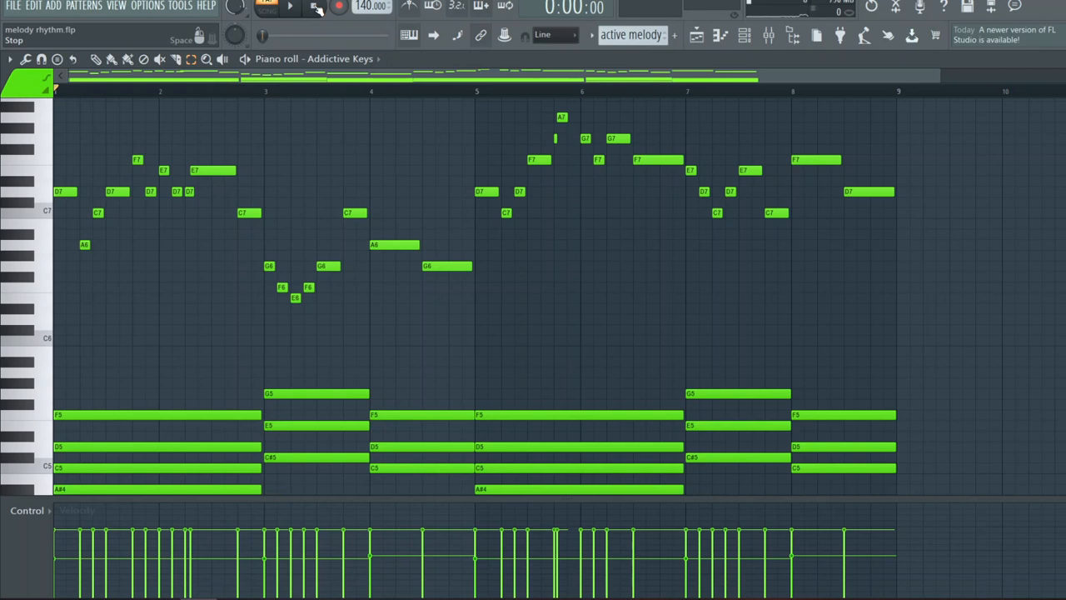
left_click_drag(69, 146, 398, 315)
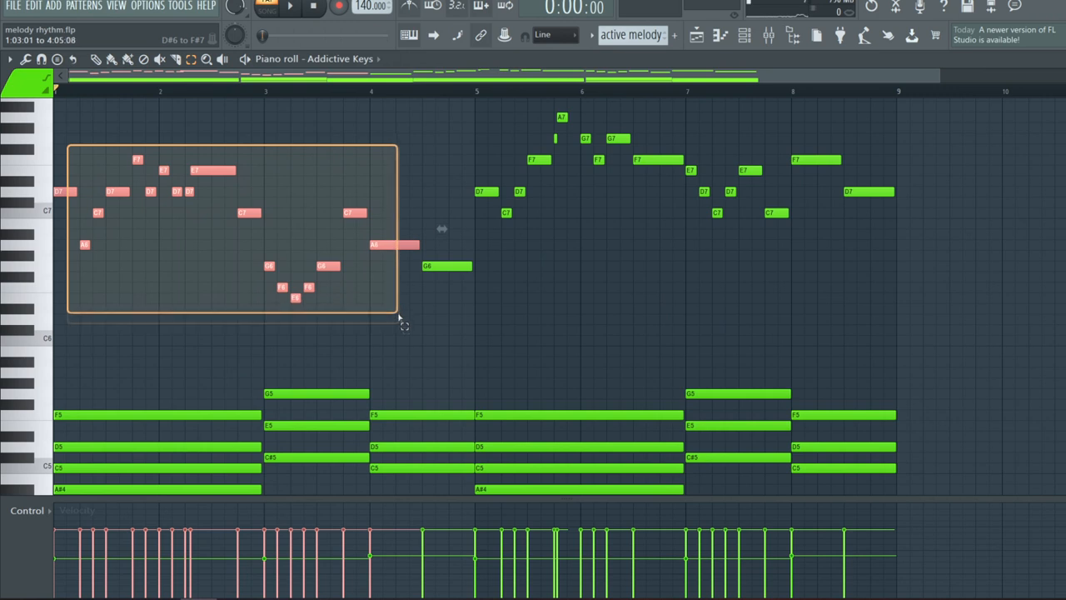
left_click(596, 275)
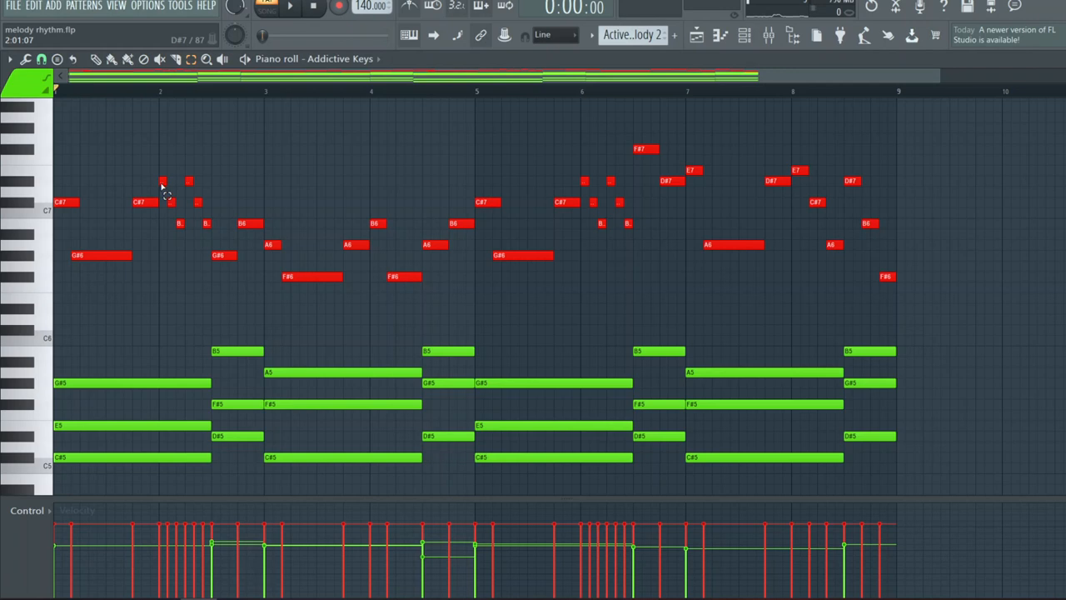
Select the 'Active melody 2' pattern from the toolbar pattern selector
left_click(290, 7)
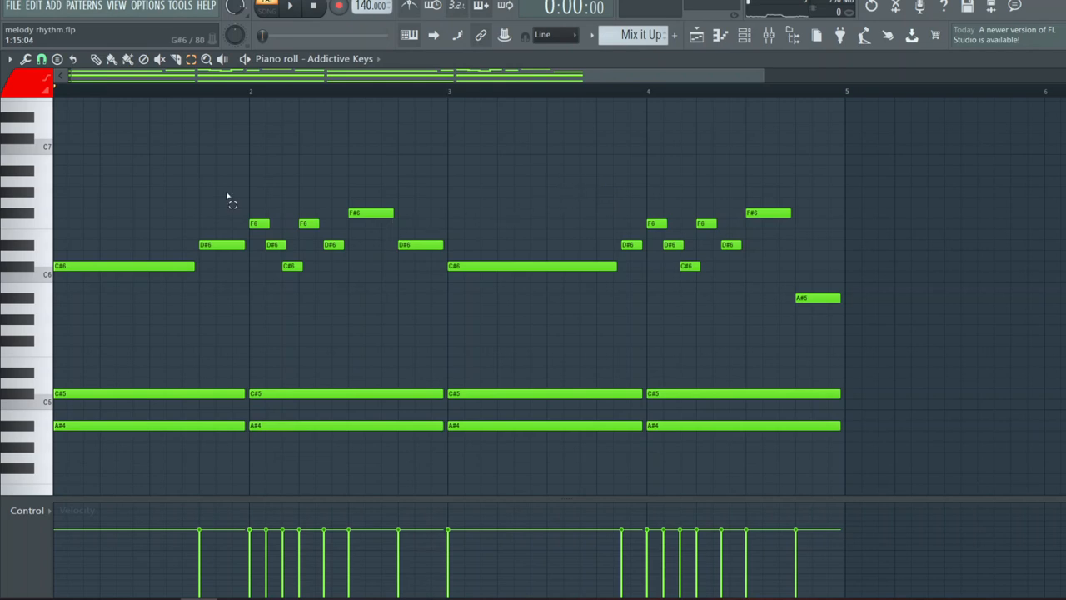
mouse_move(251, 195)
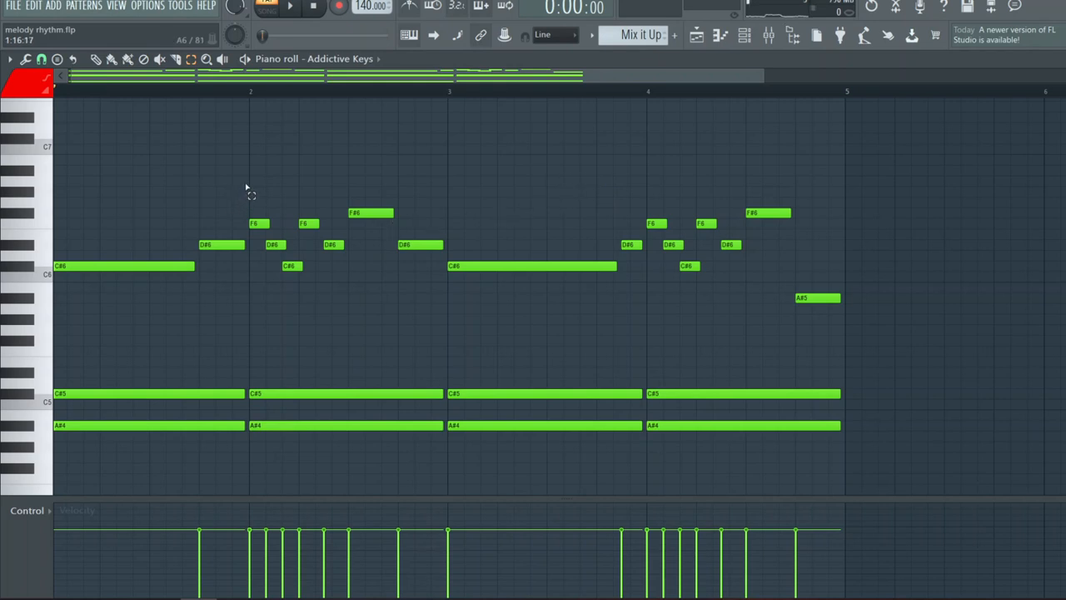
Display the 'Mix it Up' pattern with its melody over held chord notes
left_click(531, 266)
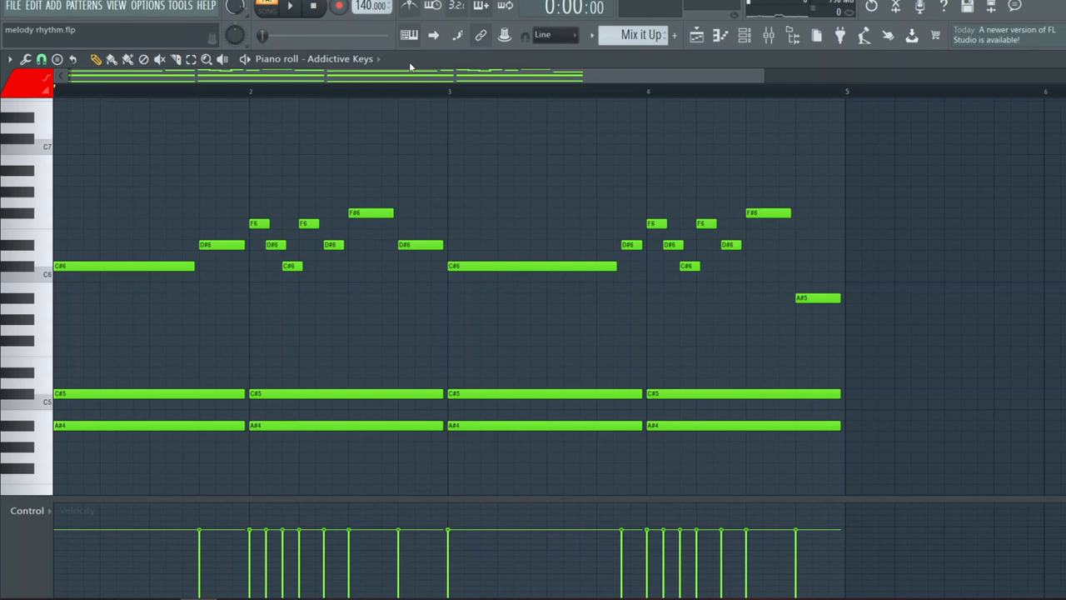
mouse_move(421, 70)
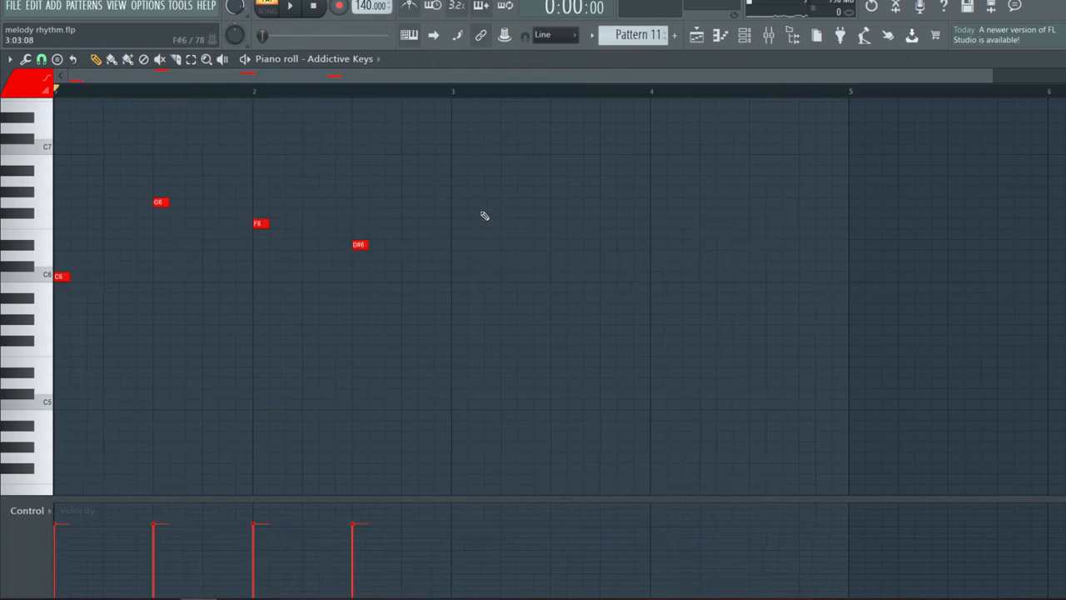
Play and stop Pattern 11 to hear its four existing notes
left_click(289, 6)
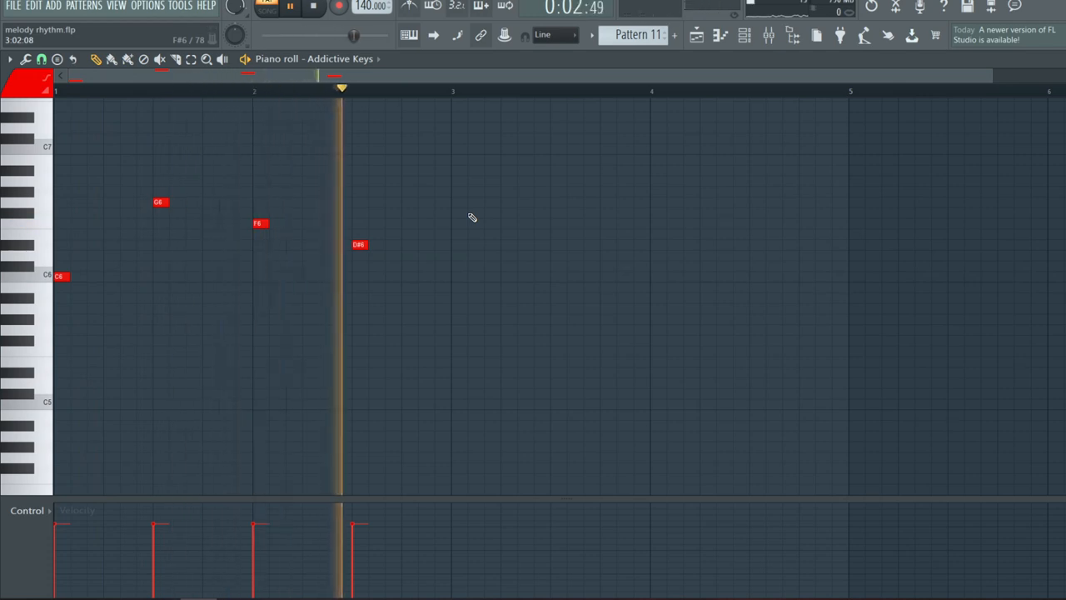
left_click(290, 7)
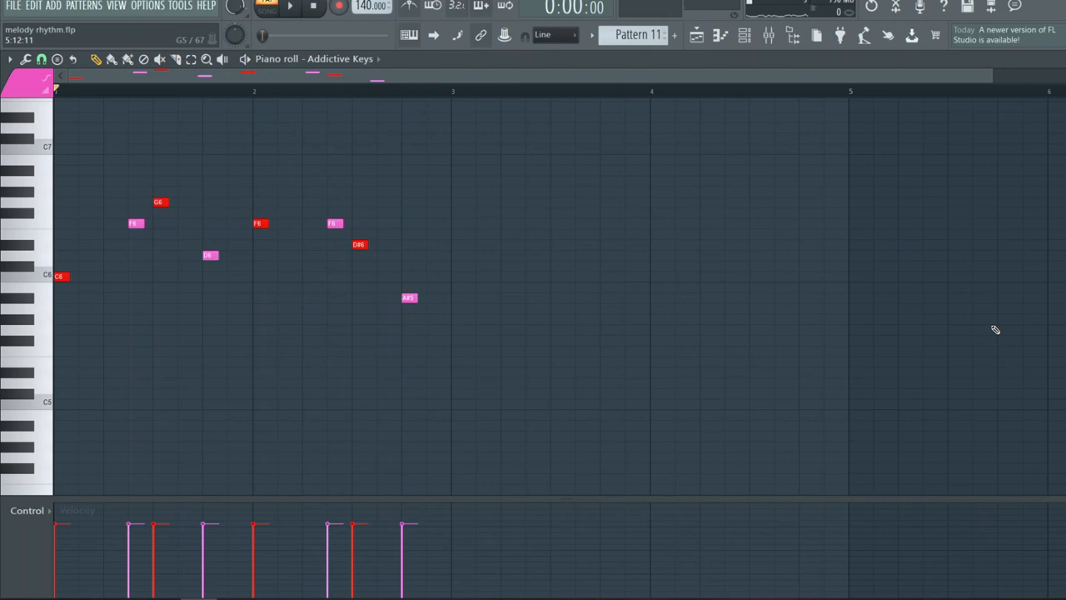
mouse_move(297, 264)
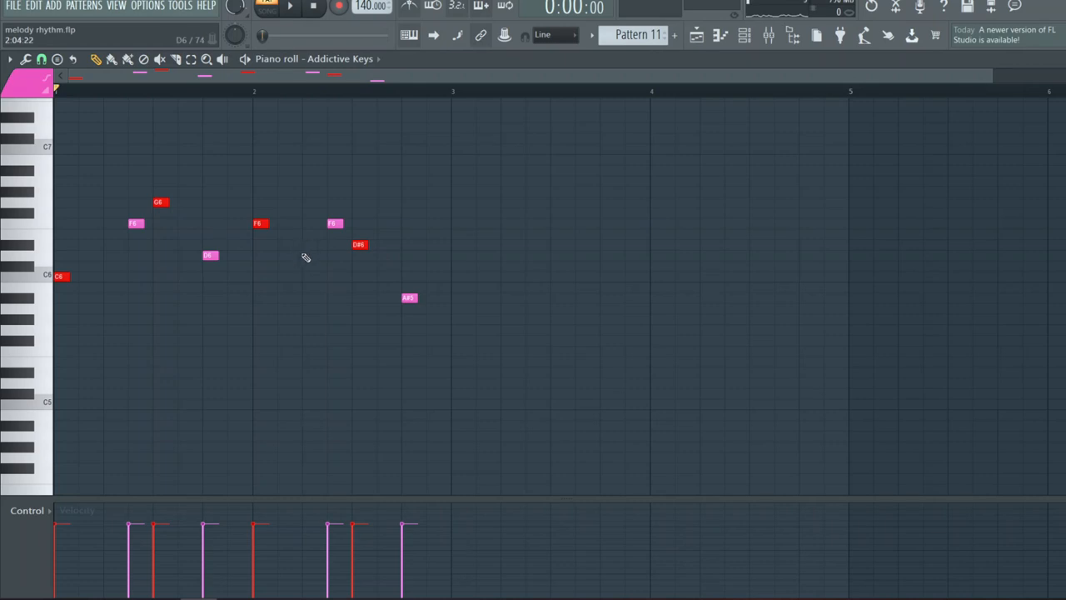
mouse_move(269, 396)
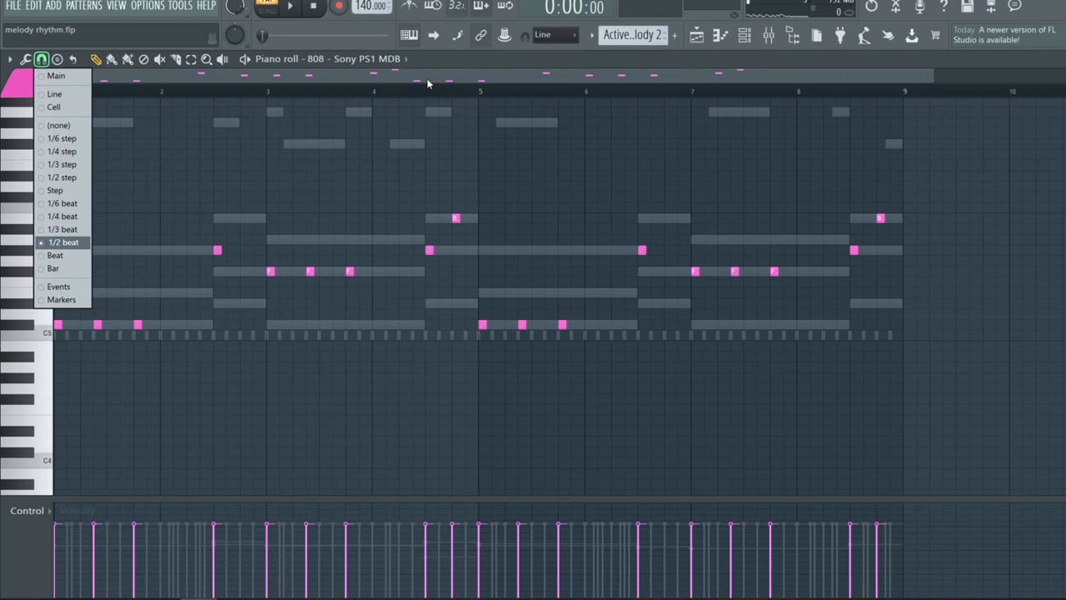
mouse_move(62, 229)
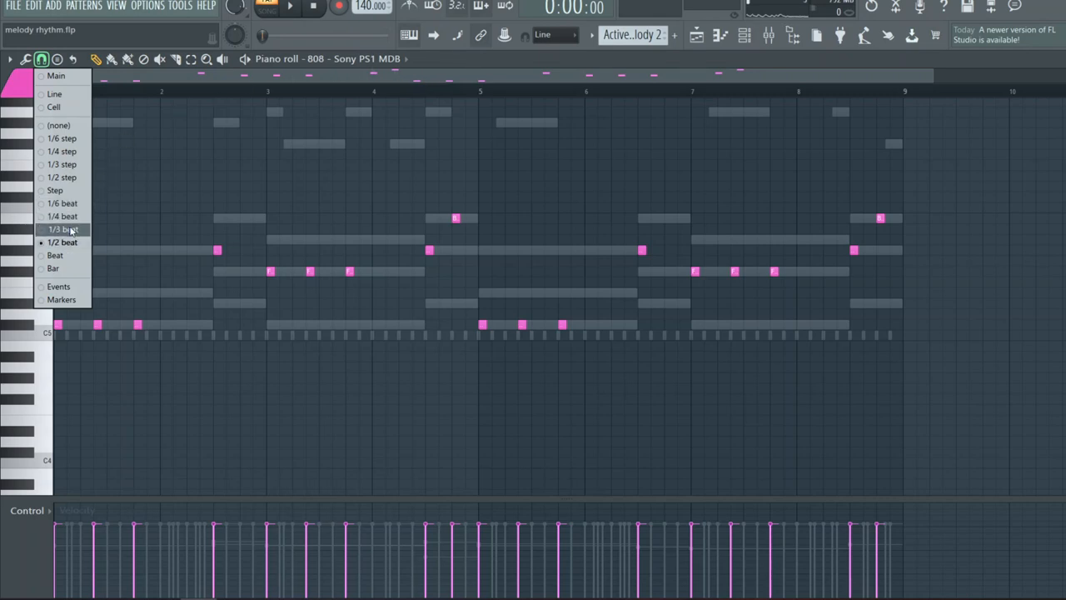
Set the piano roll snap to 1/3 beat and play the Active Melody 2 808 part
left_click(289, 7)
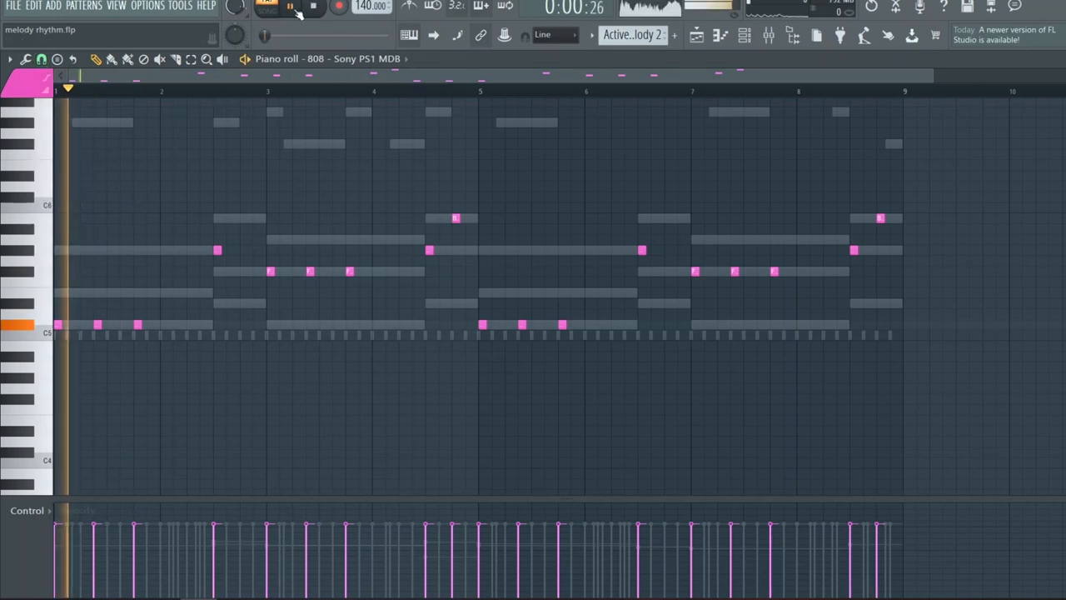